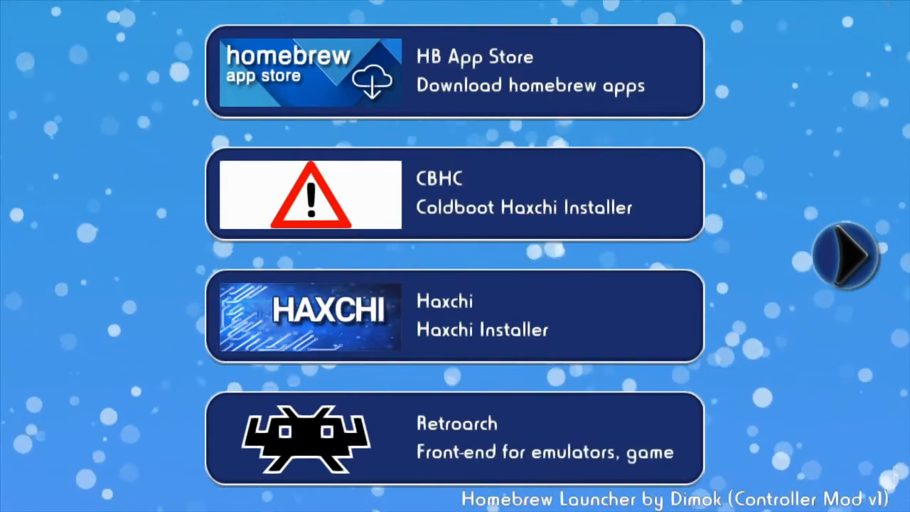
Step: Select the HB App Store entry and load it from its details dialog
left_click(455, 71)
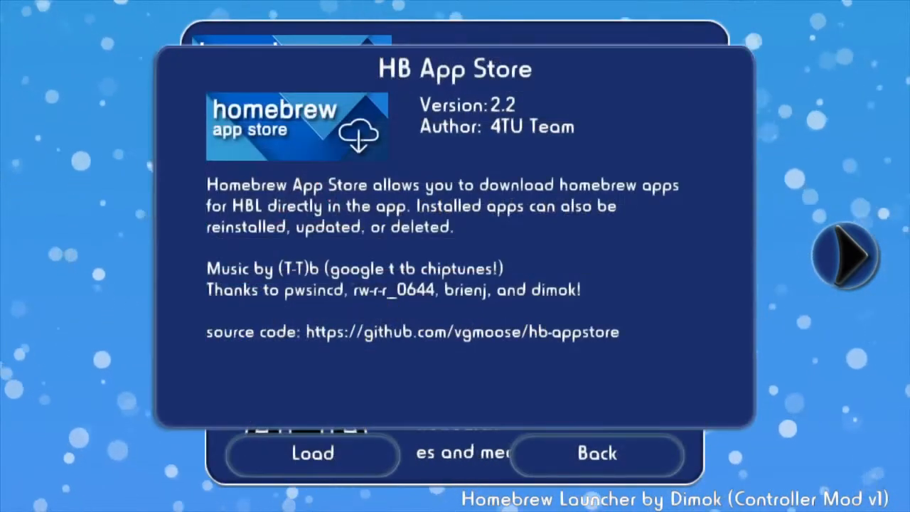
left_click(312, 454)
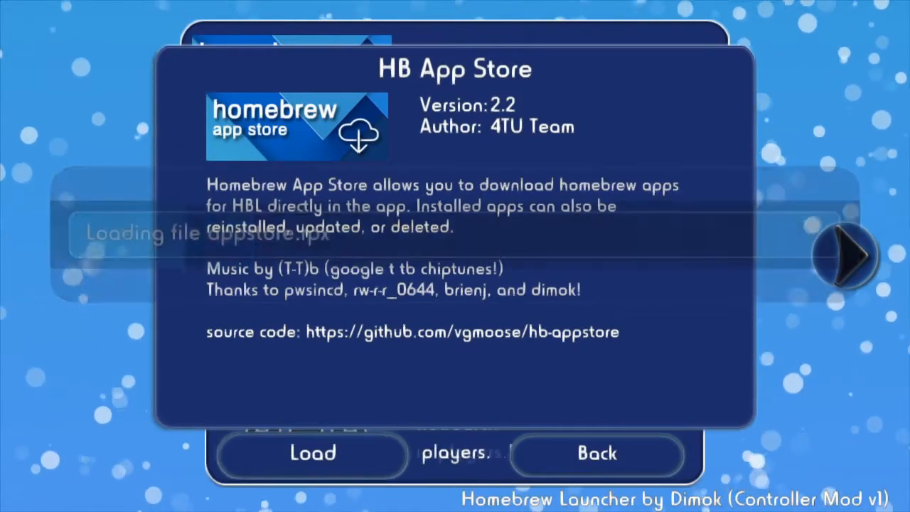
left_click(312, 452)
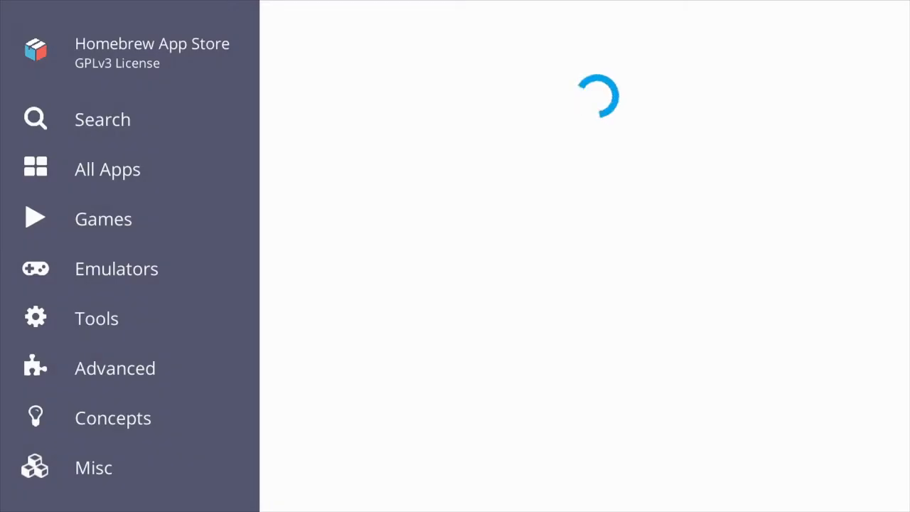
Step: View the FTPiiU details in the Tools category, then return to the Tools list
left_click(107, 169)
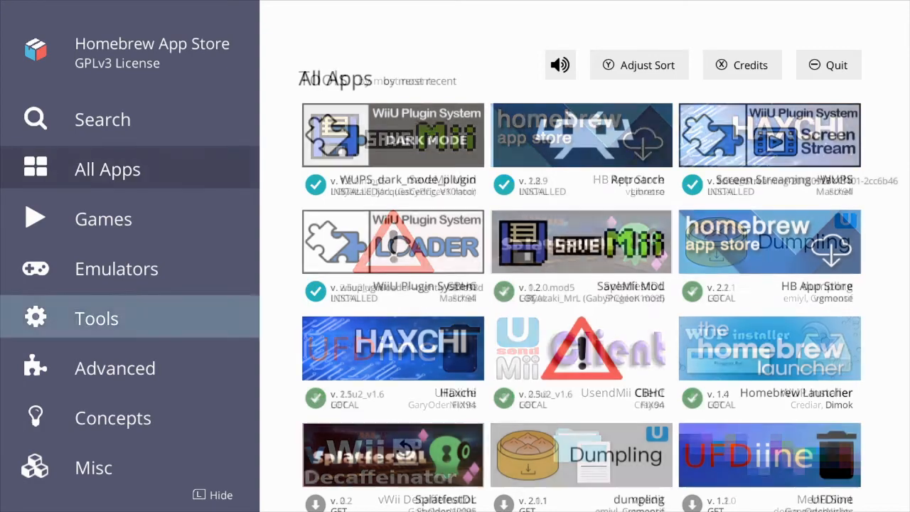
left_click(97, 318)
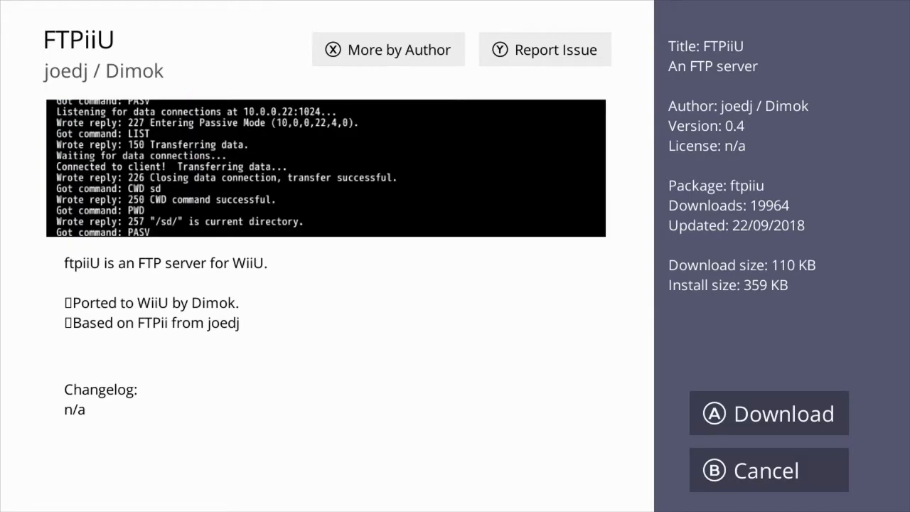
left_click(769, 413)
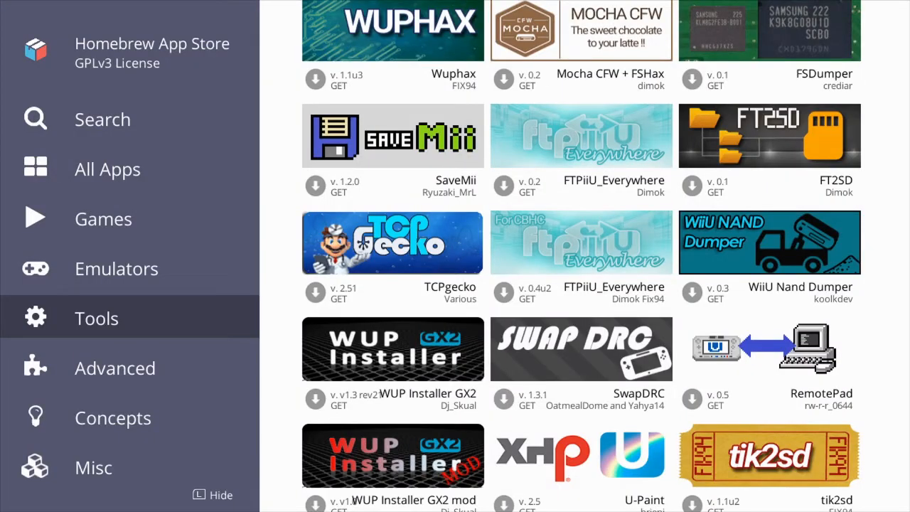
left_click(107, 169)
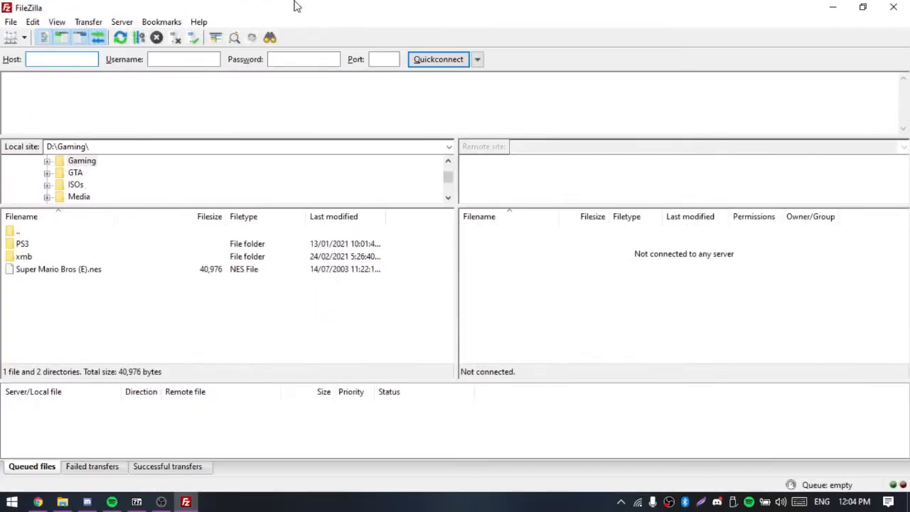
Step: Quickconnect to host 192.168.8.169 on port 21
type("192.168.8")
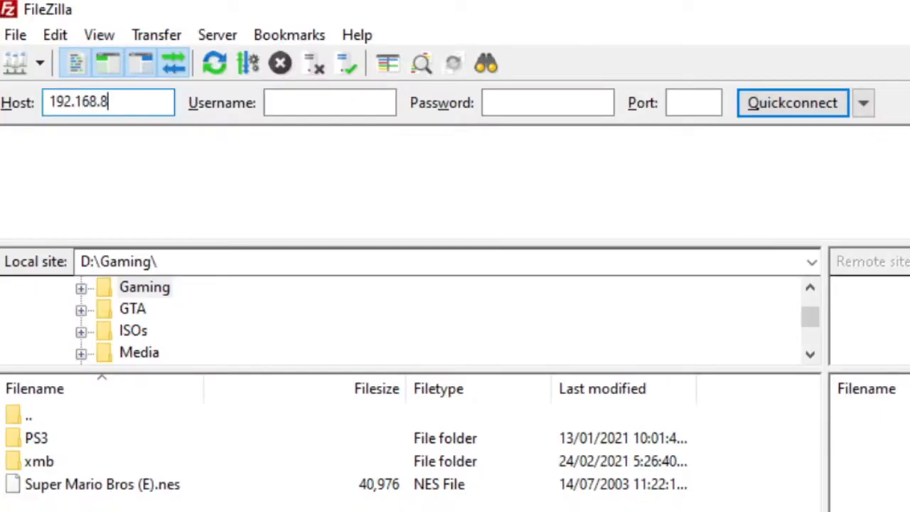
type(".")
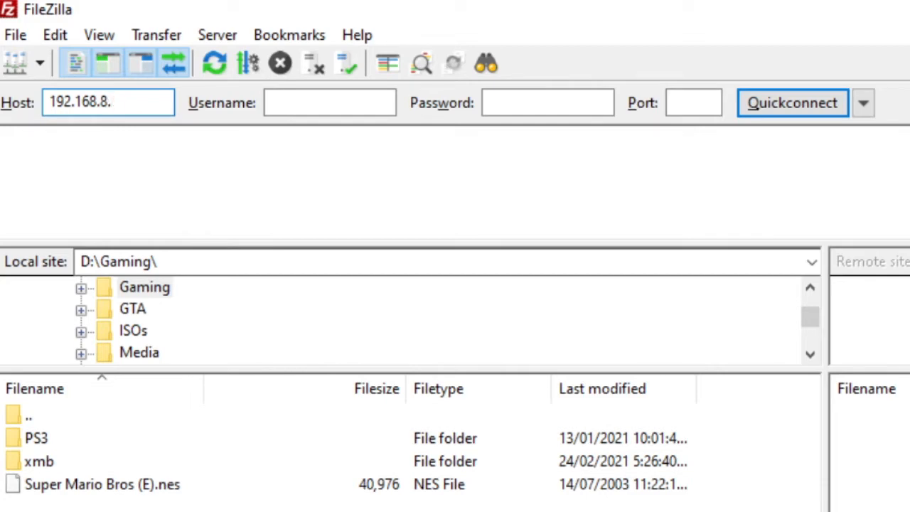
type("169")
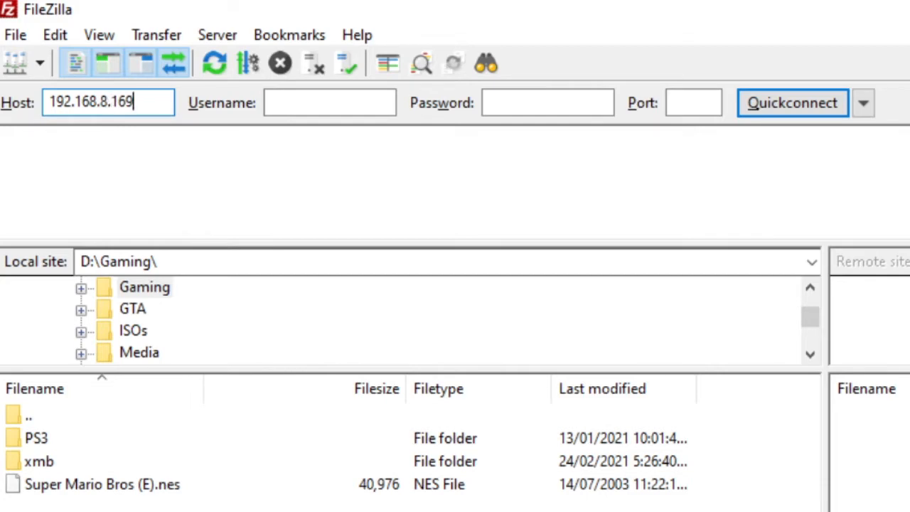
left_click(693, 102)
type("1")
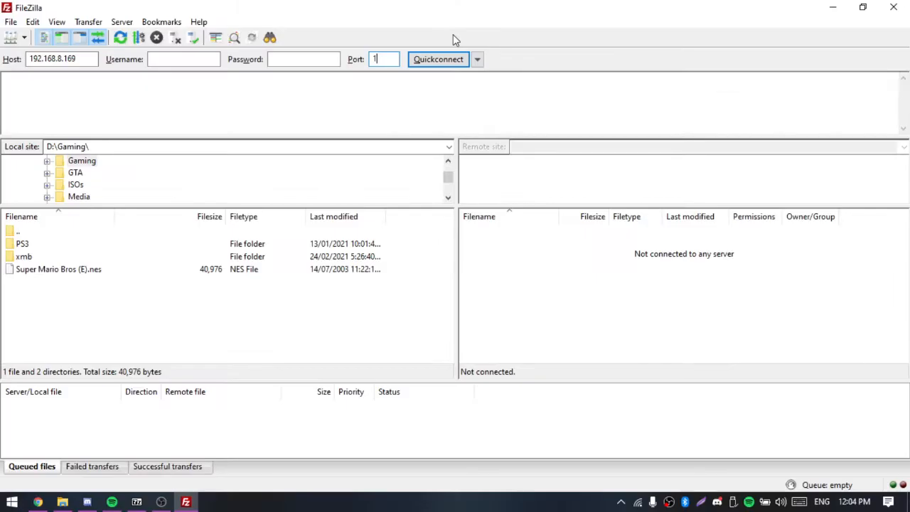
type("21")
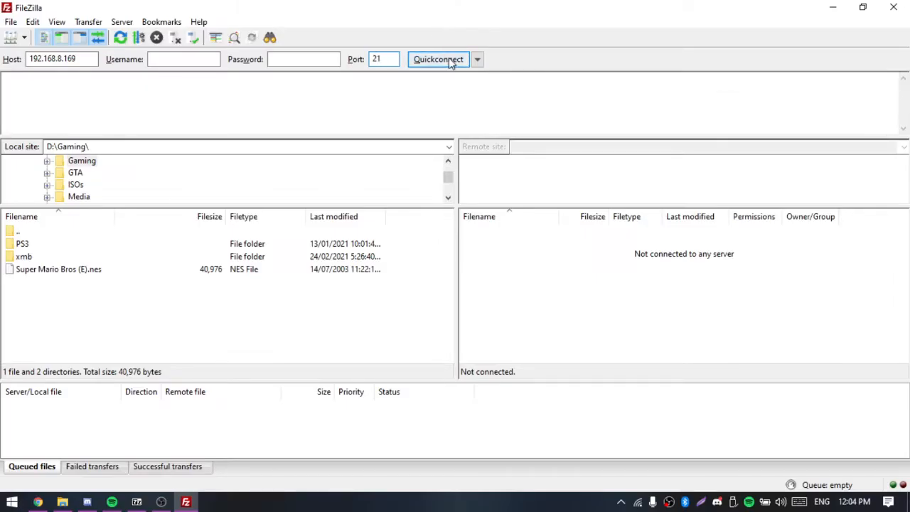
left_click(439, 59)
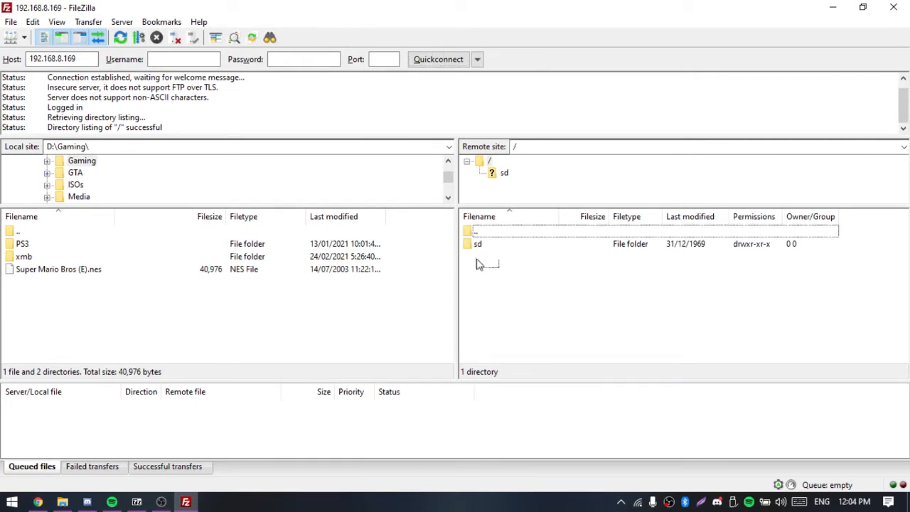
Step: Open the remote sd folder and return the local pane to D:\
double_click(478, 244)
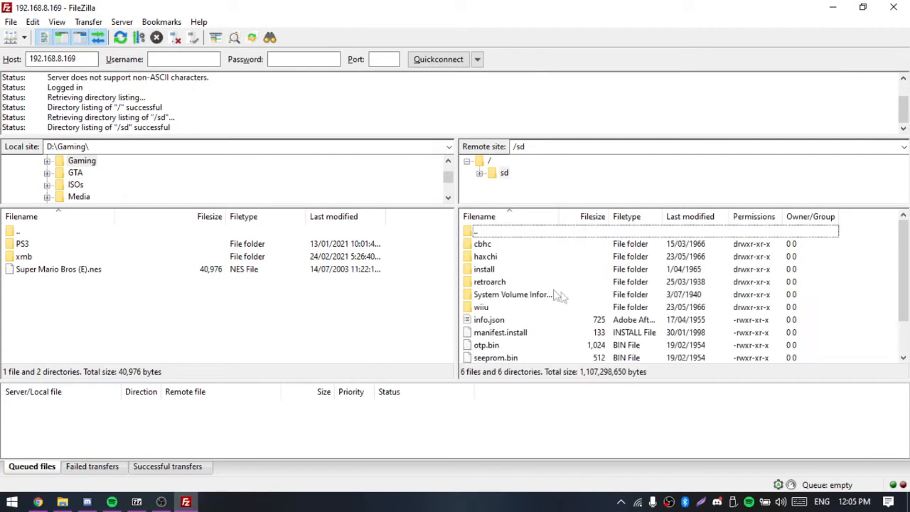
scroll("down", 3)
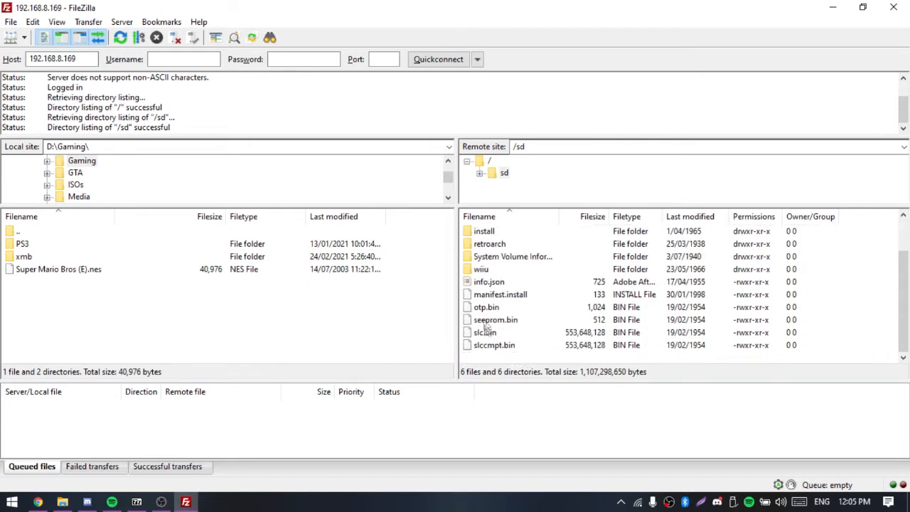
left_click(494, 345)
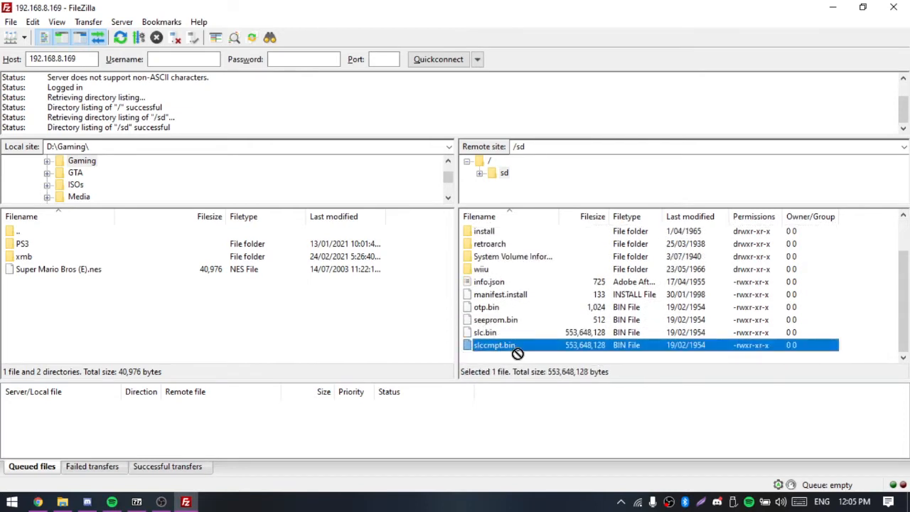
scroll("up", 3)
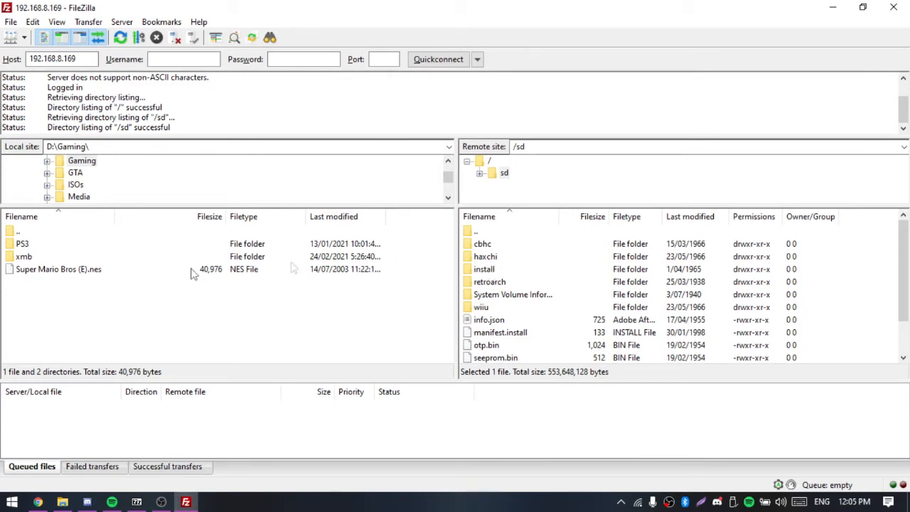
mouse_move(25, 235)
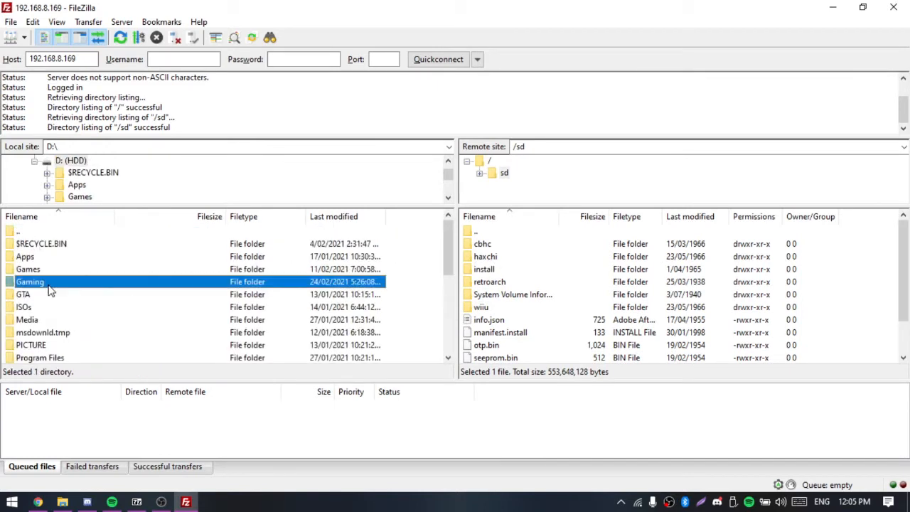
Step: Upload Super Mario Bros (E).nes from D:\Gaming to the remote /sd folder
double_click(31, 282)
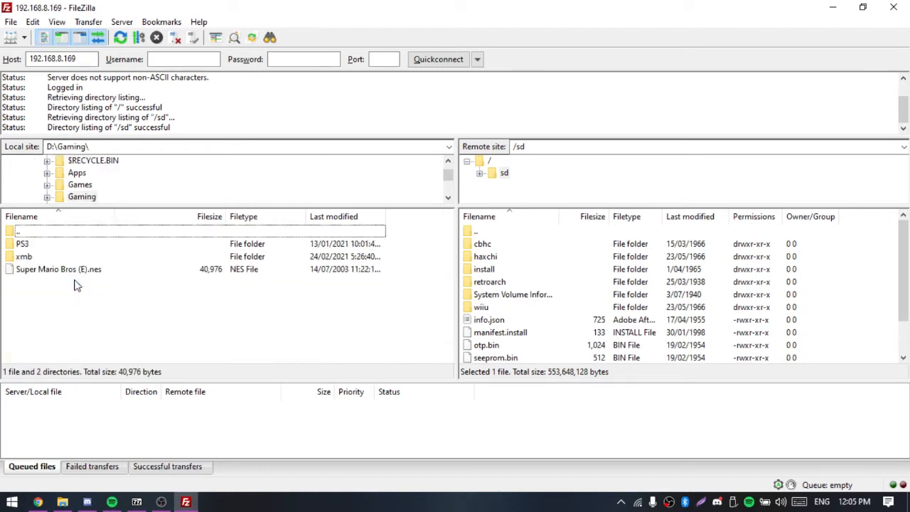
left_click(58, 269)
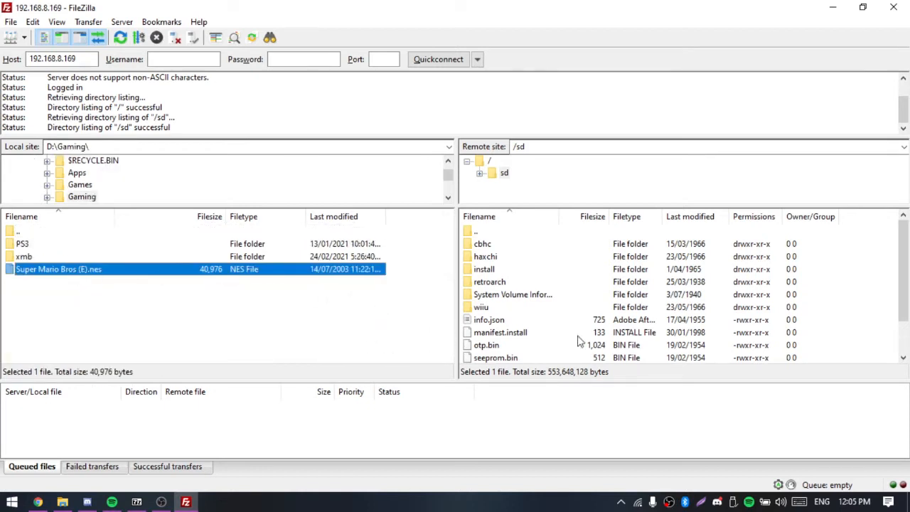
scroll("down", 3)
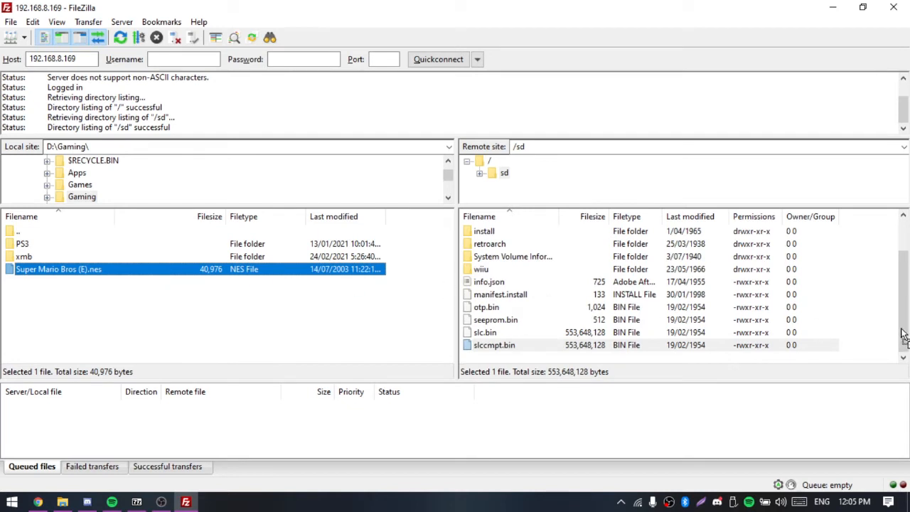
double_click(59, 269)
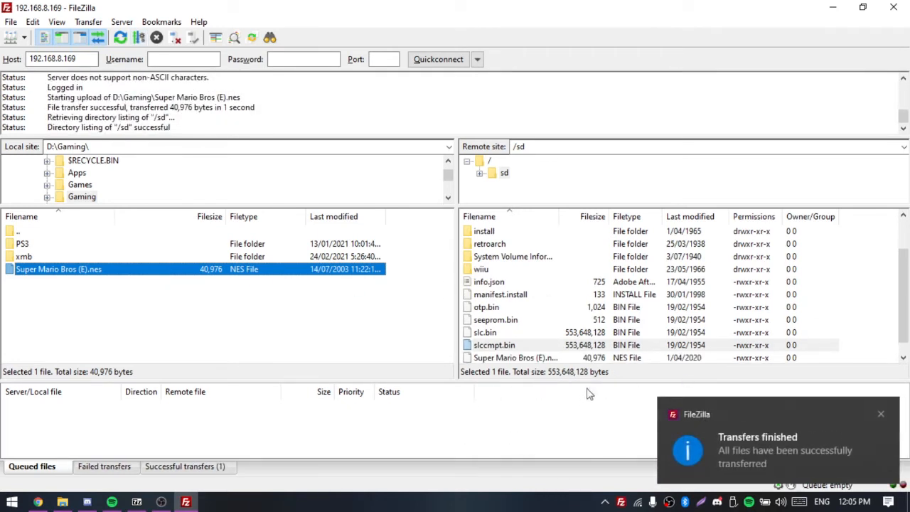
mouse_move(363, 305)
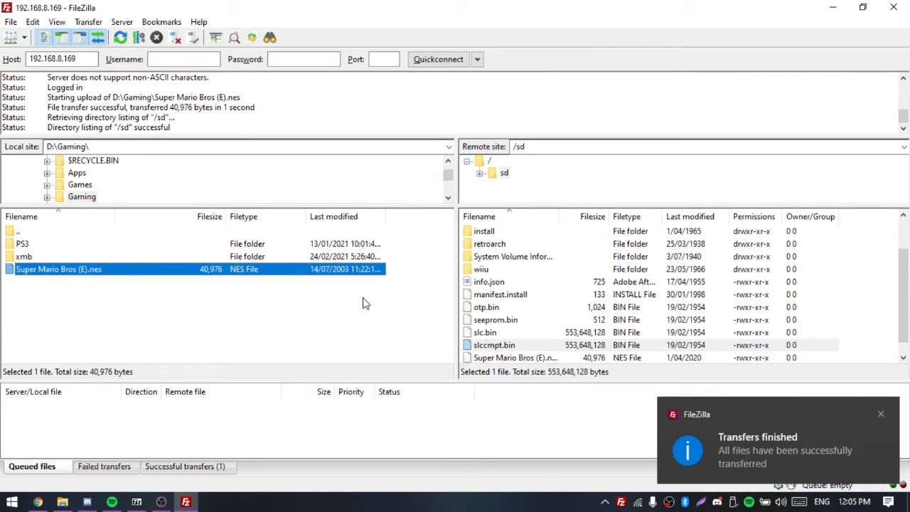
mouse_move(191, 475)
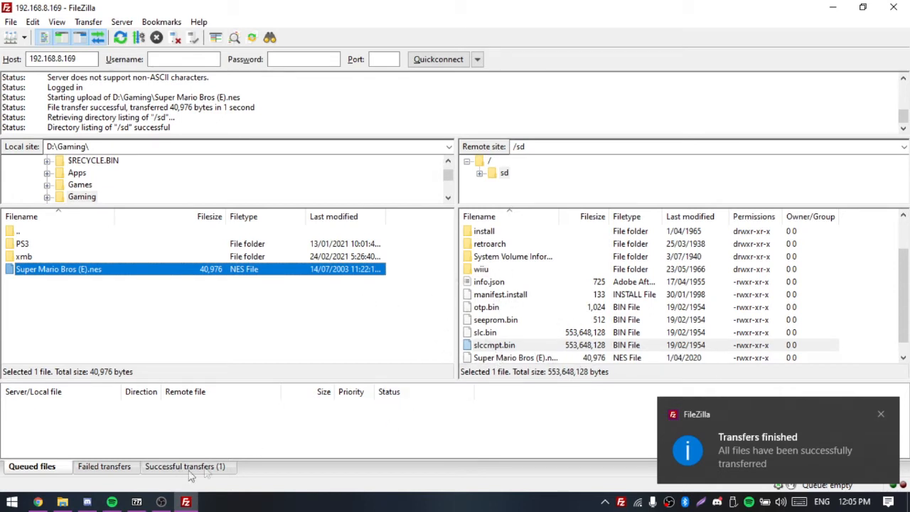
left_click(184, 467)
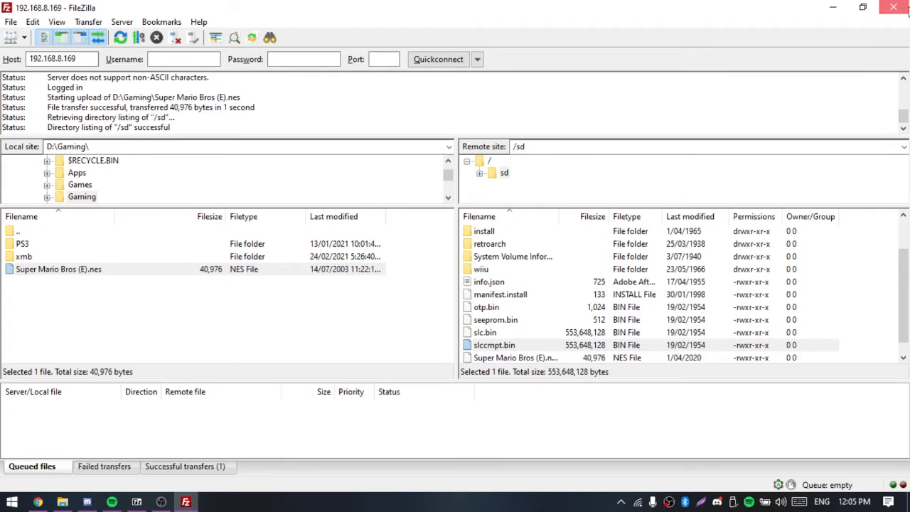
scroll("up", 3)
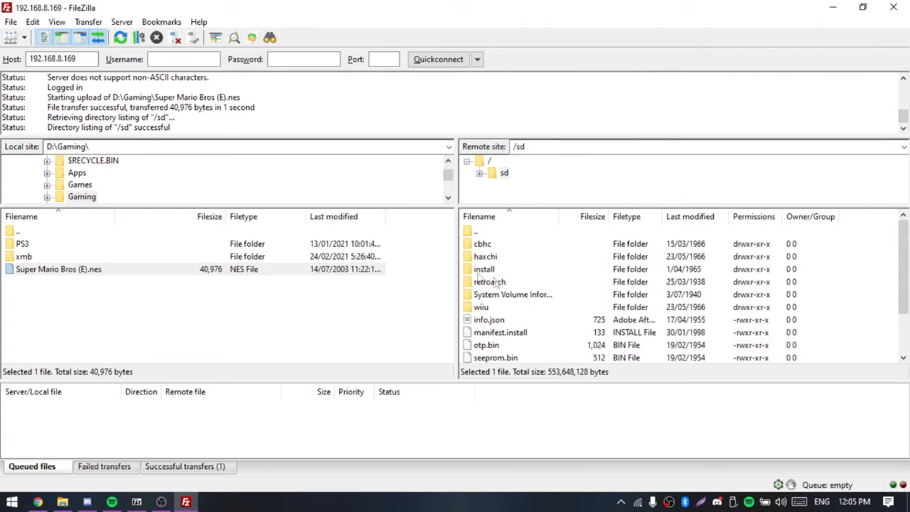
mouse_move(585, 319)
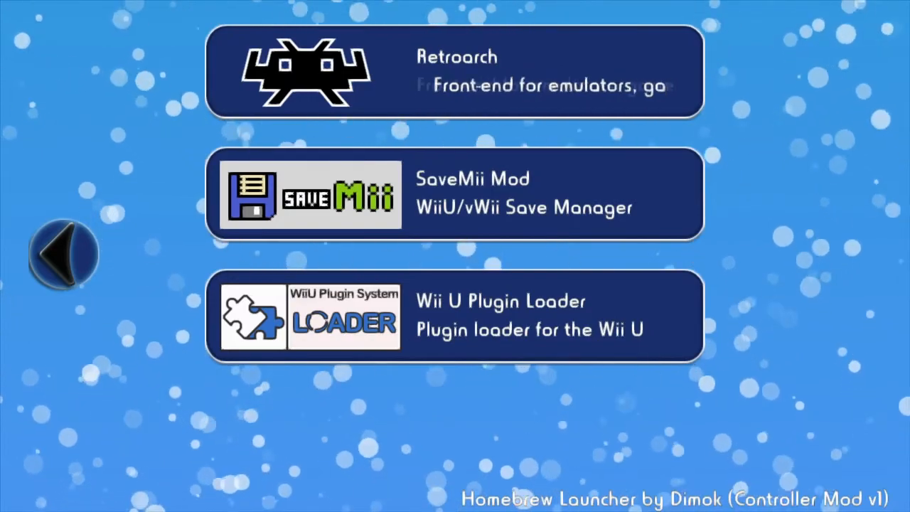
Step: Select the Retroarch entry and load it
left_click(455, 71)
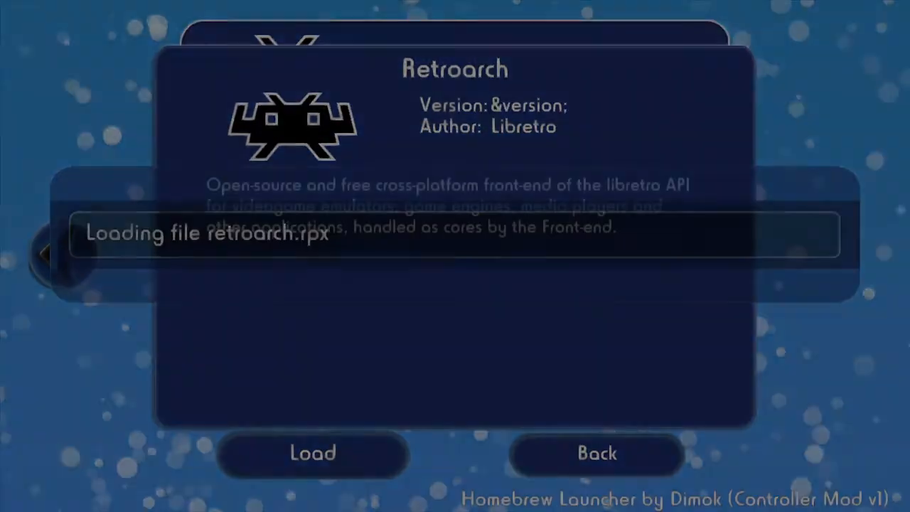
left_click(312, 453)
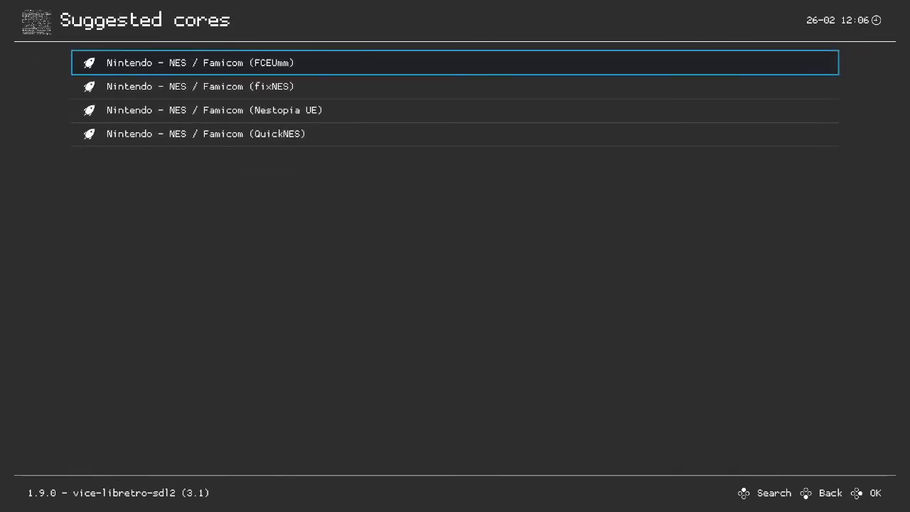
Step: Choose the Nintendo - NES / Famicom (FCEUmm) suggested core to run Super Mario Bros
left_click(456, 63)
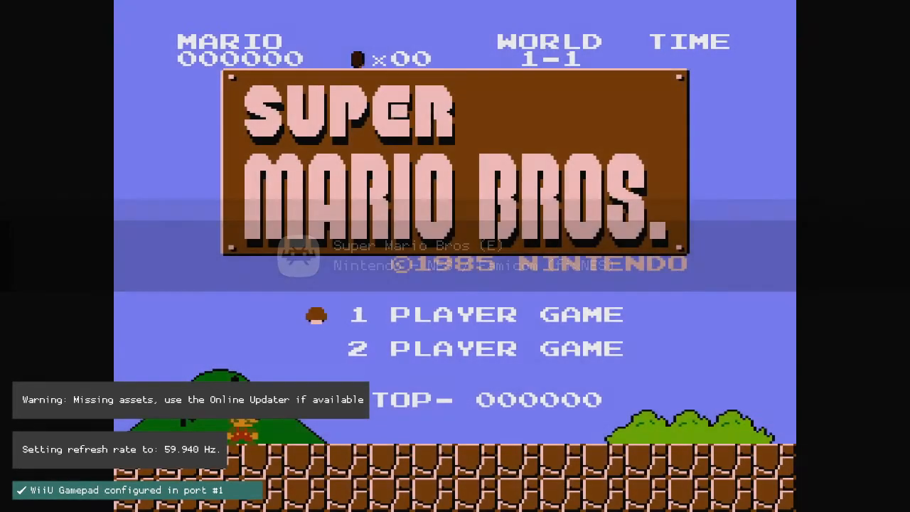